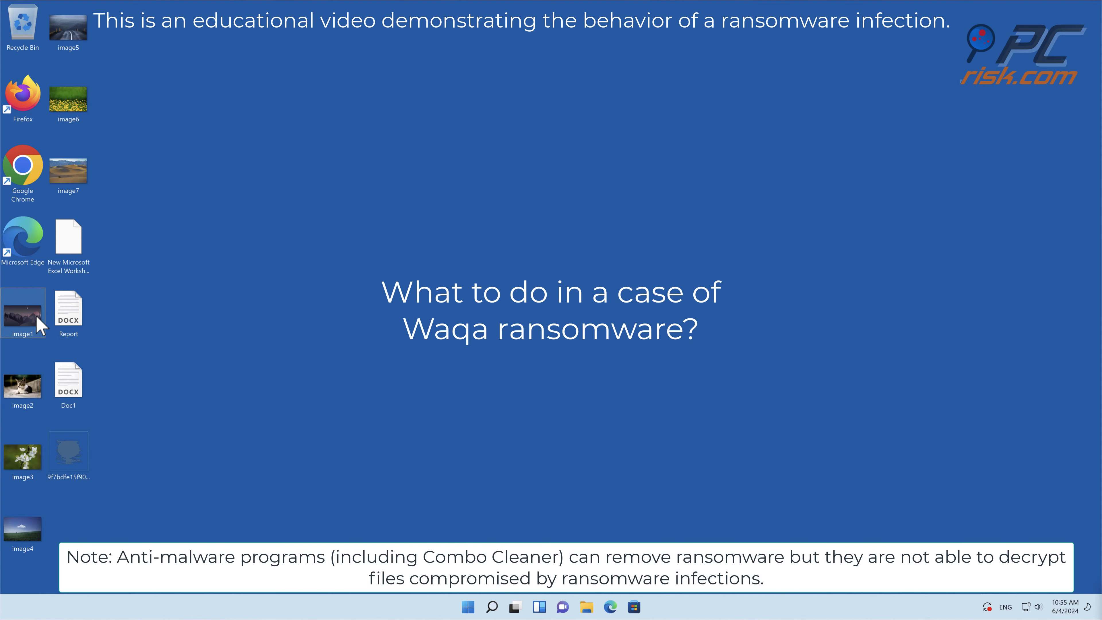
- View image1 in Photos, then confirm image1.jpg.waqa fails to open and dismiss the open-with prompt
double_click(23, 312)
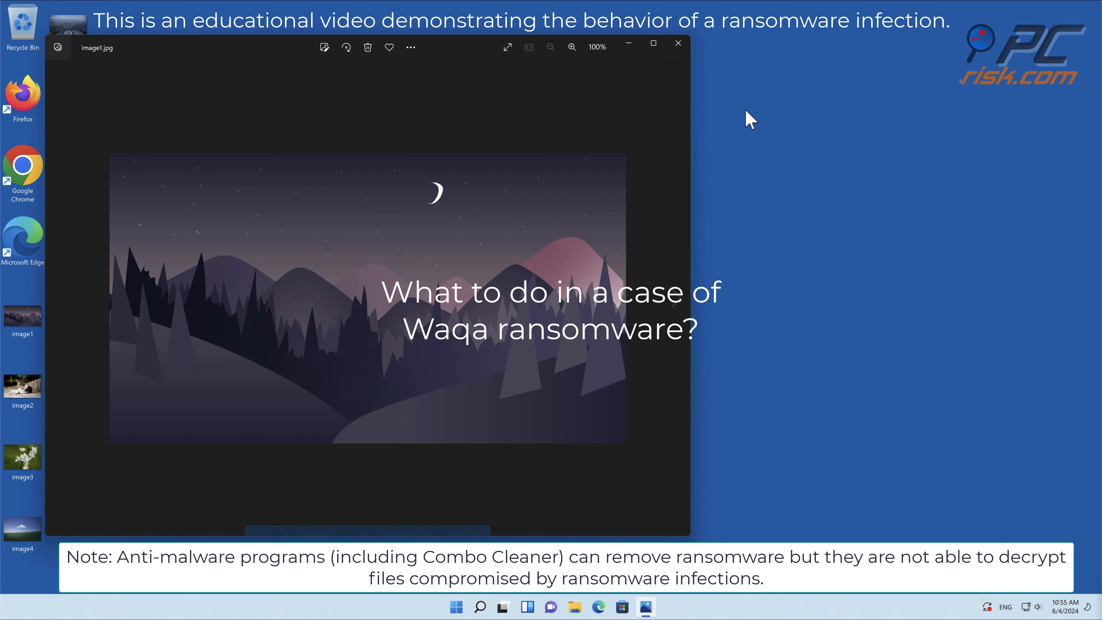
left_click(677, 43)
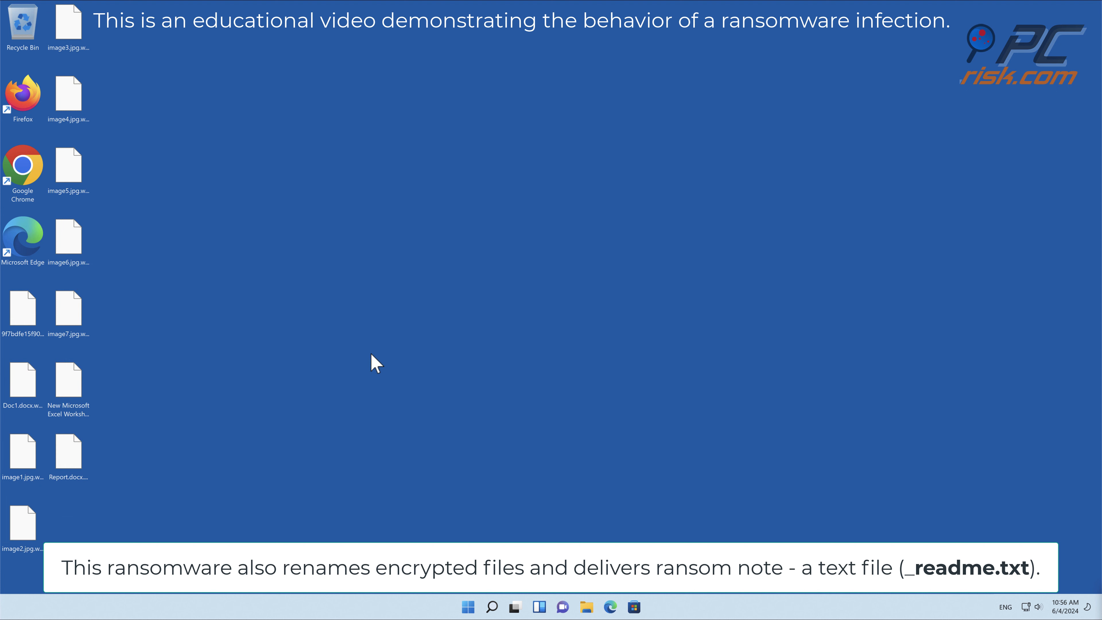
double_click(23, 450)
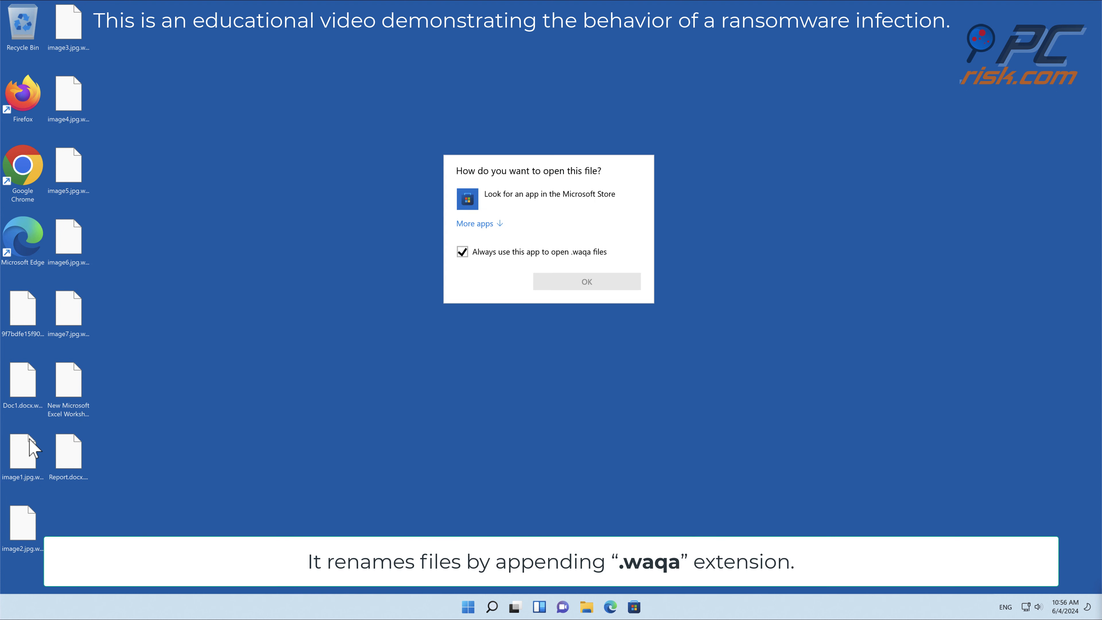
left_click(585, 281)
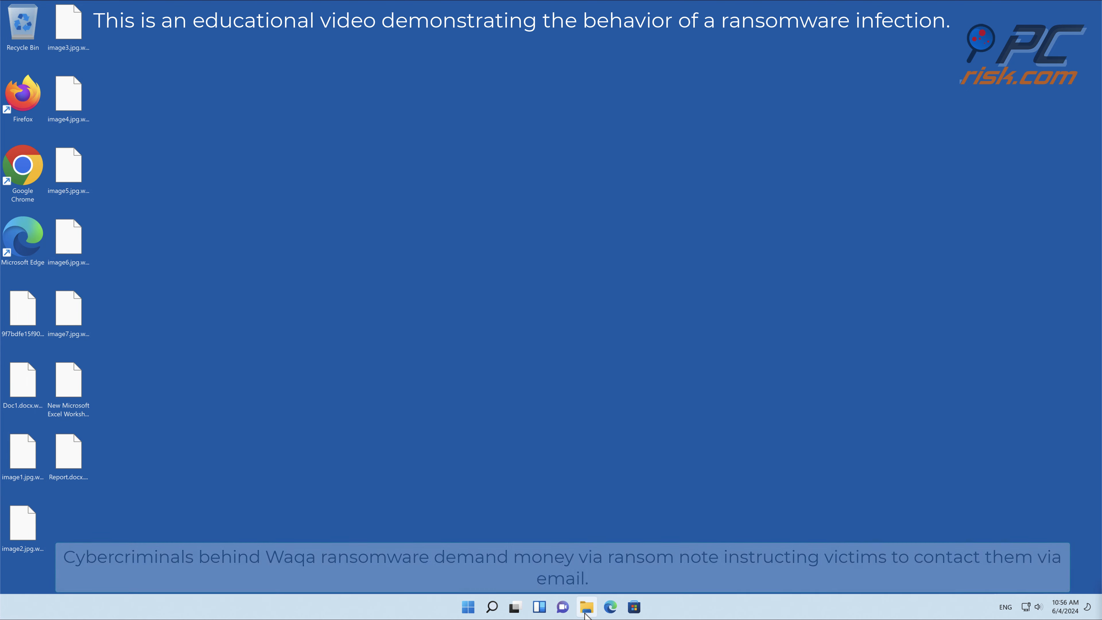
- Browse to Local Disk (C:) > Users, read the _readme.txt ransom note, then close it
left_click(586, 606)
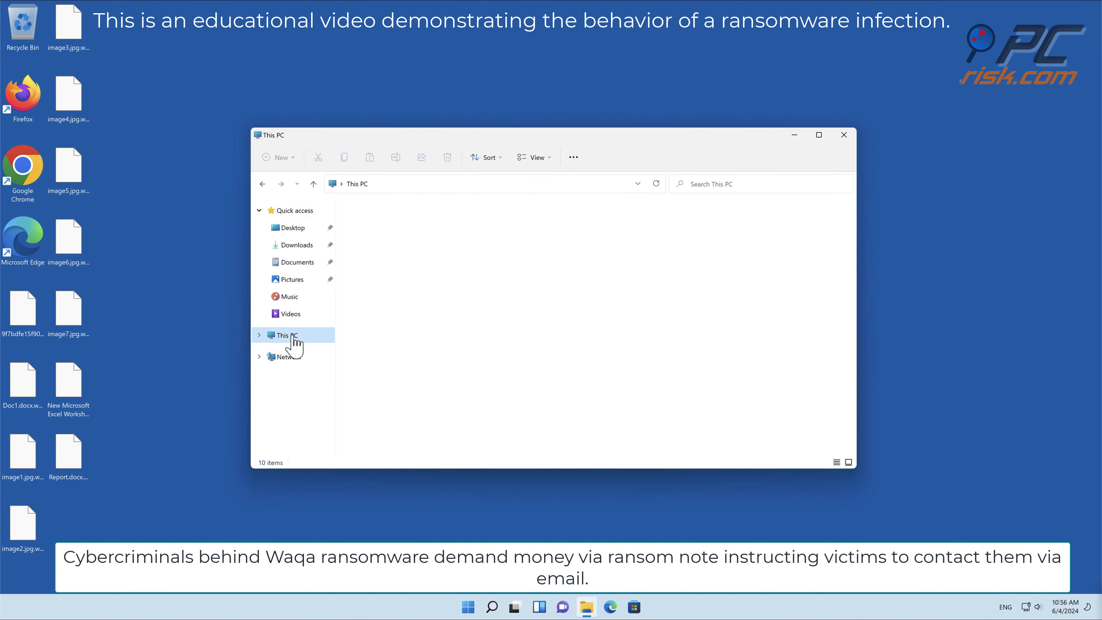
double_click(285, 335)
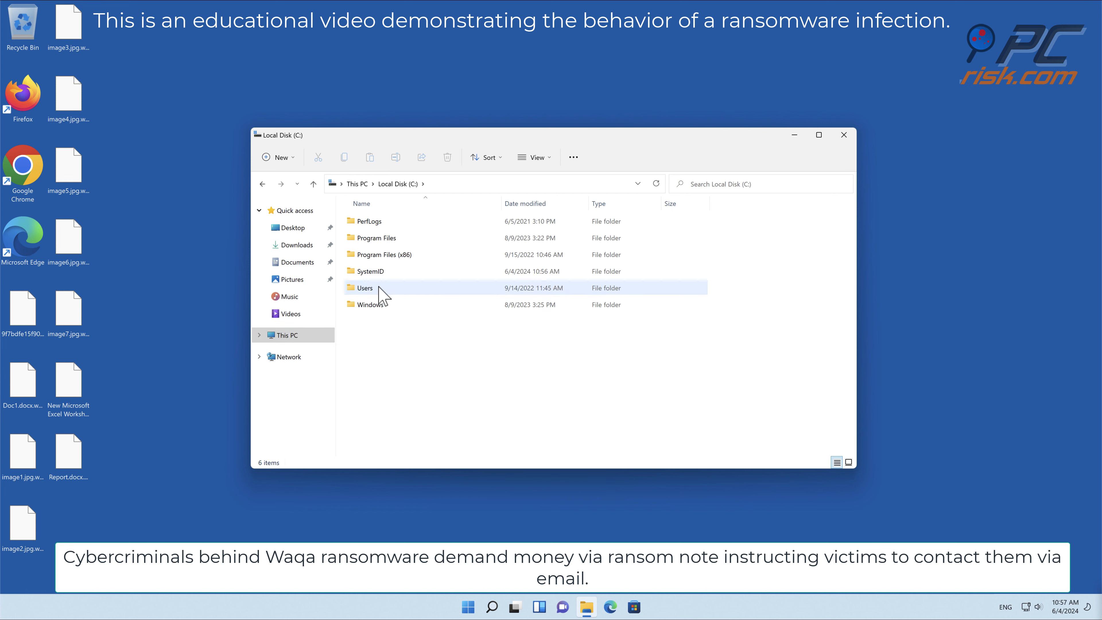
double_click(365, 287)
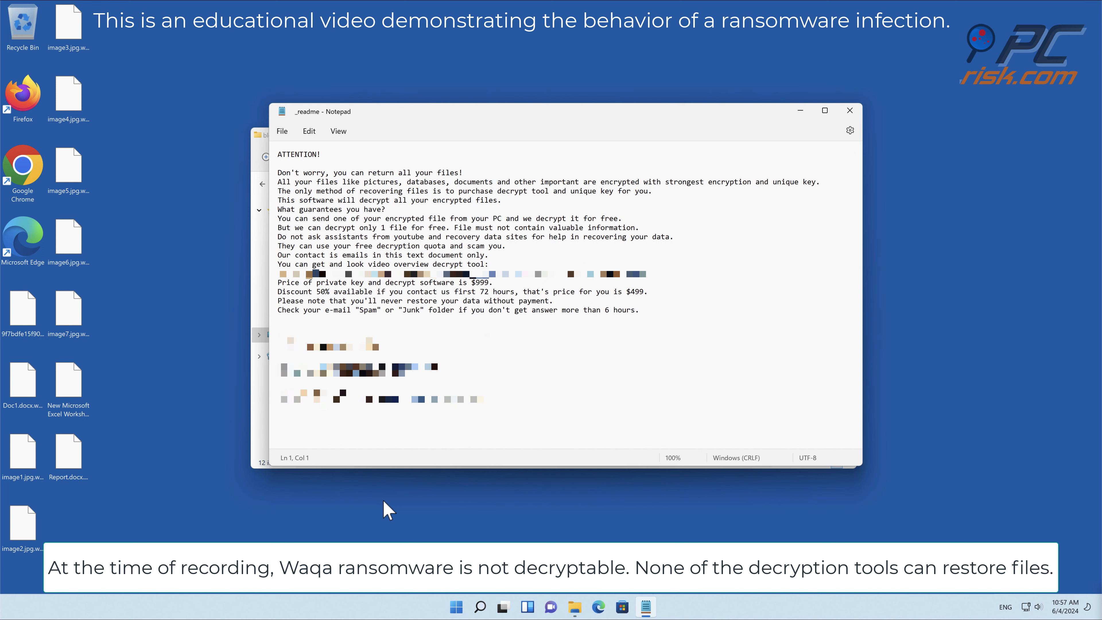
mouse_move(855, 117)
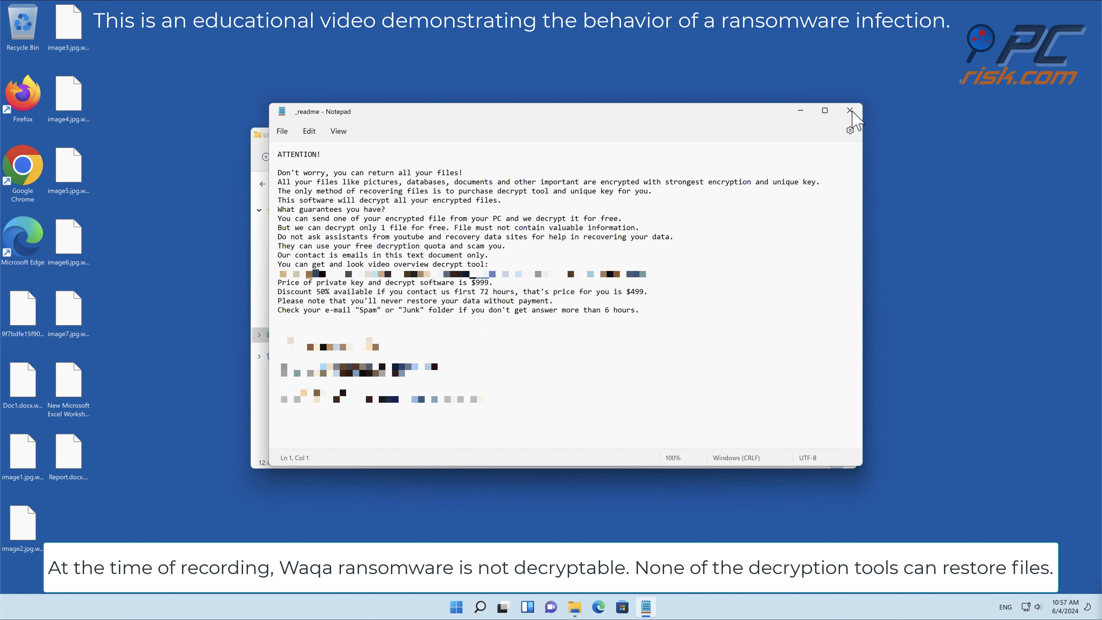
left_click(852, 110)
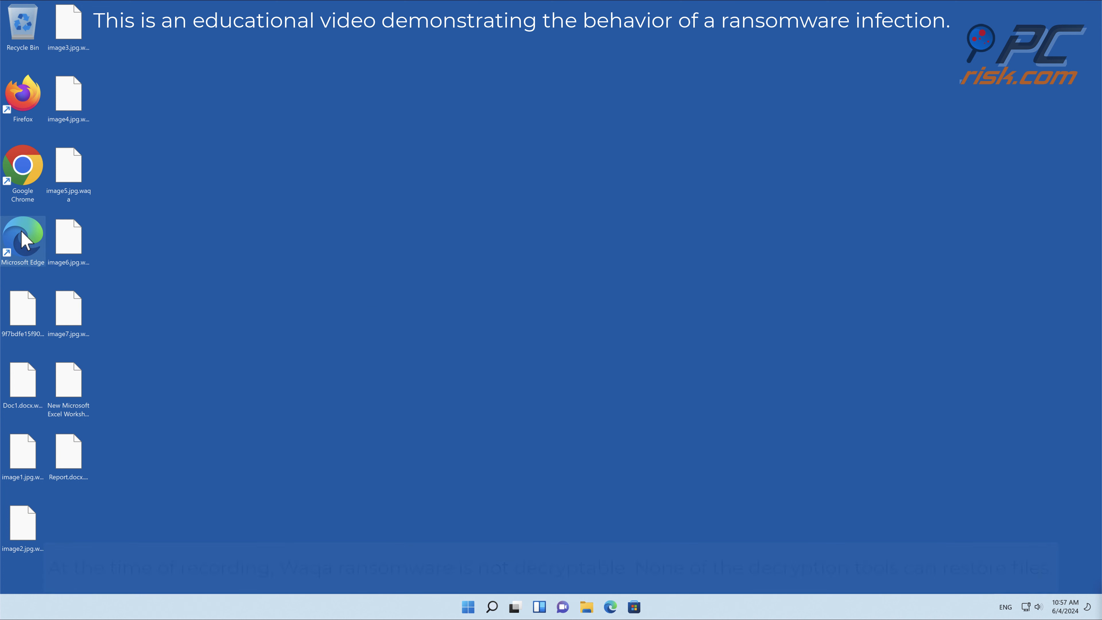
double_click(23, 232)
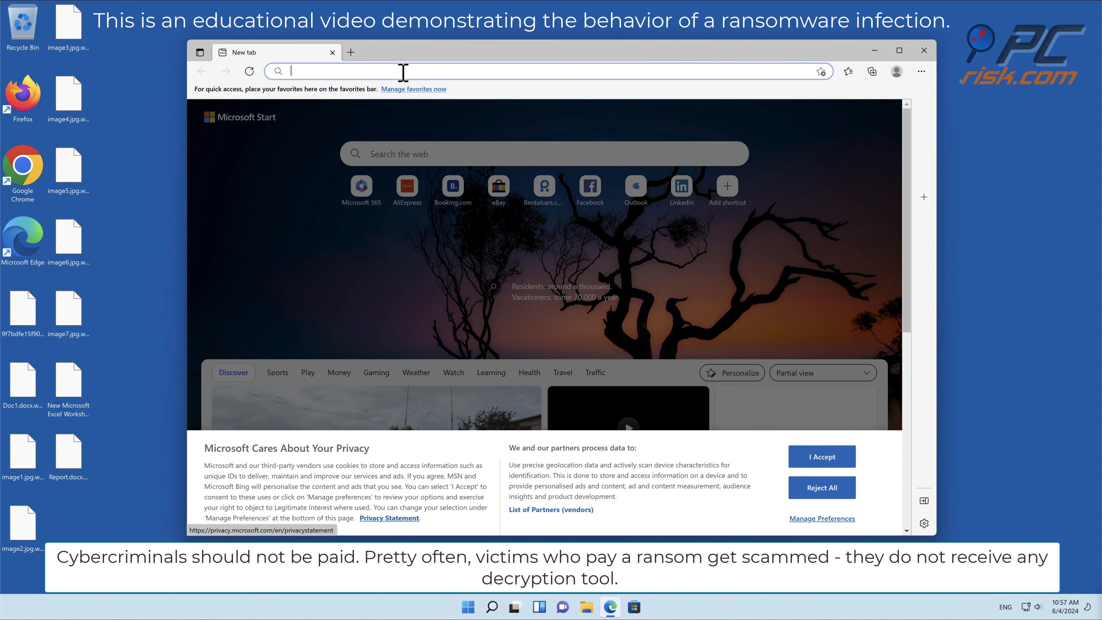
type("www.")
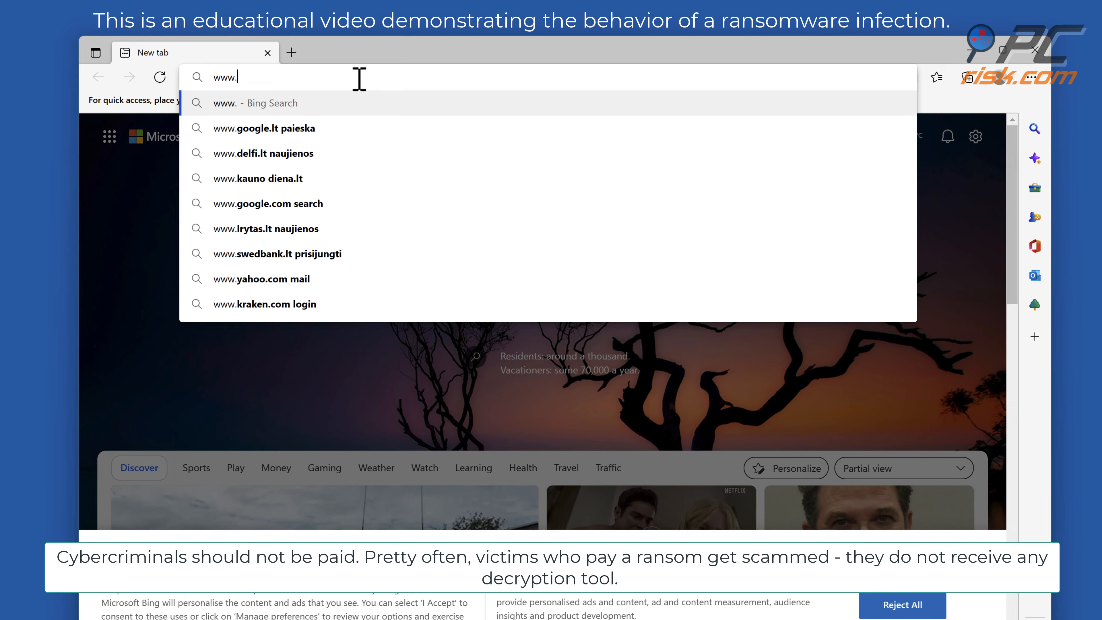
type("combocleaner.com")
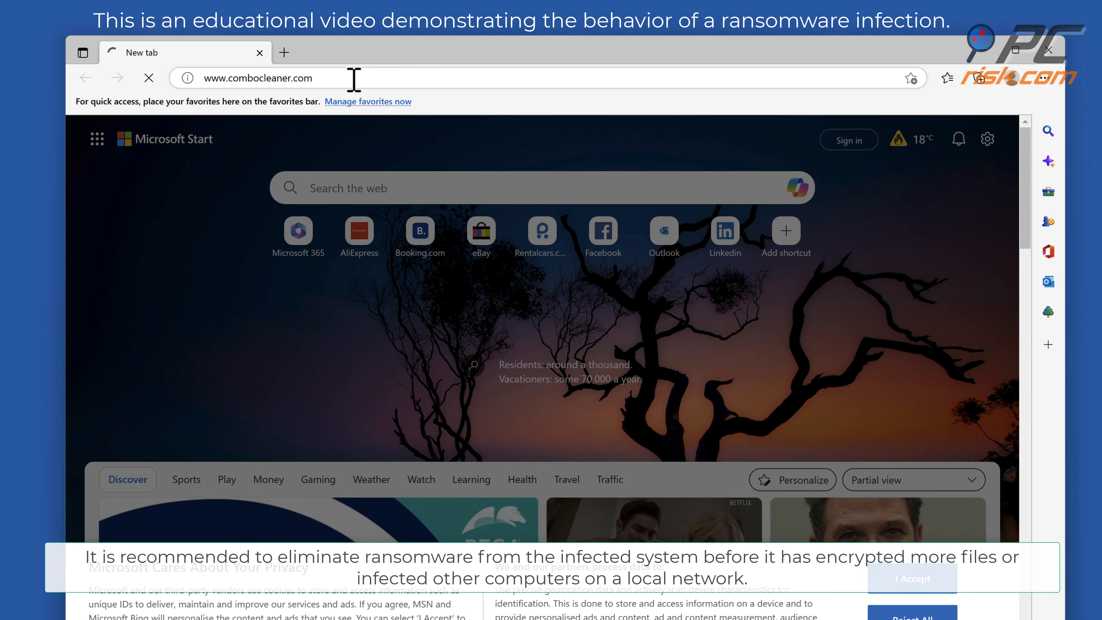
key("Return")
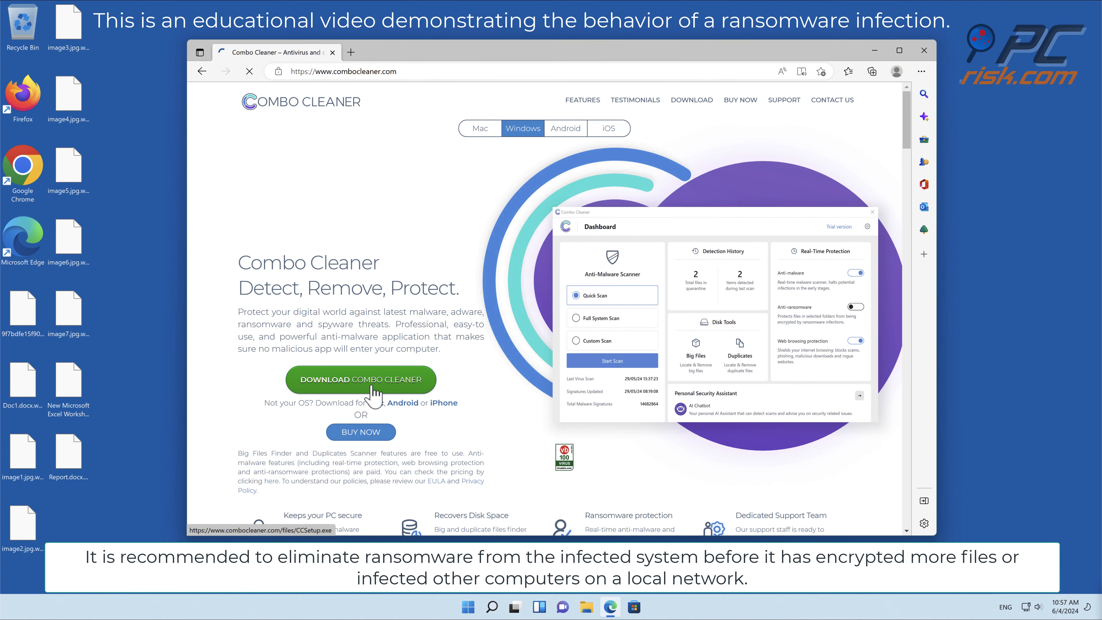
left_click(360, 380)
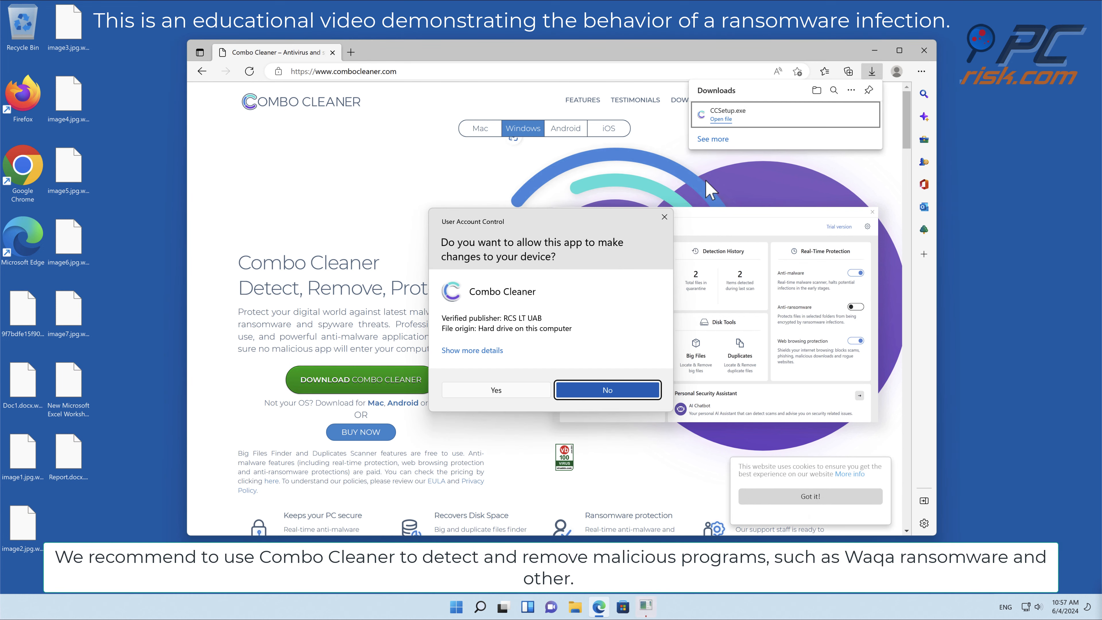
- Run CCSetup.exe with default options, approving UAC, and launch the initial scan
left_click(495, 389)
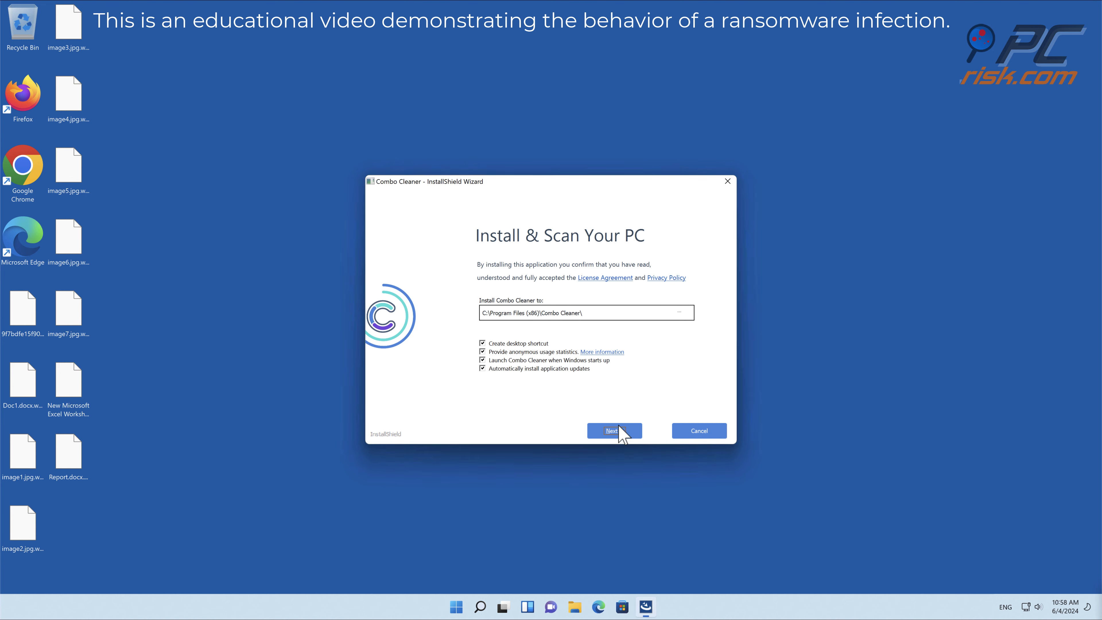
left_click(613, 429)
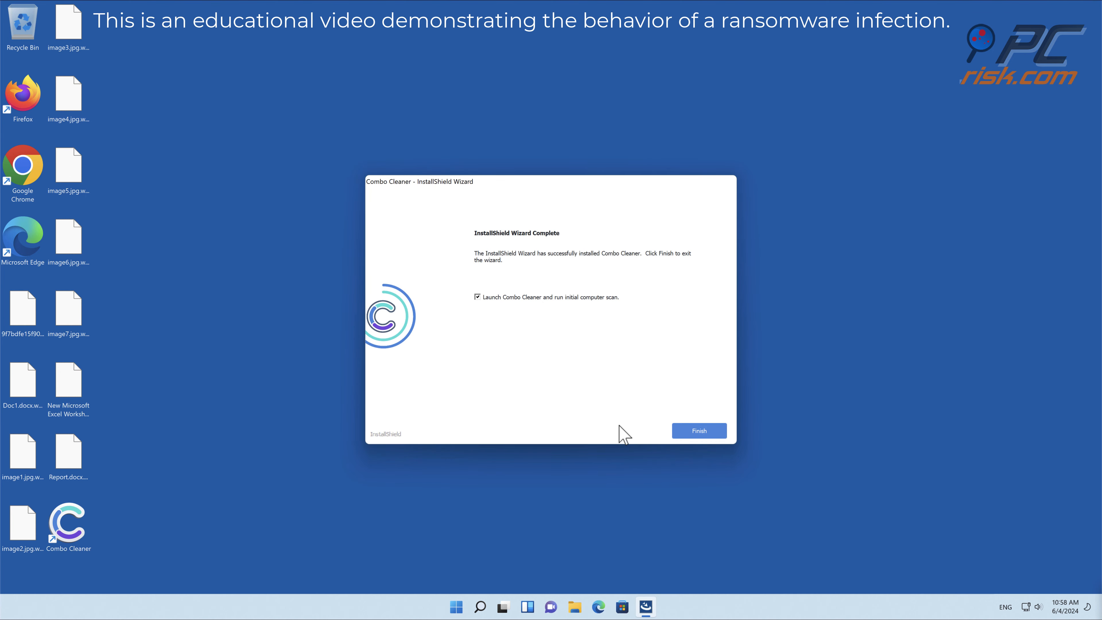
left_click(697, 429)
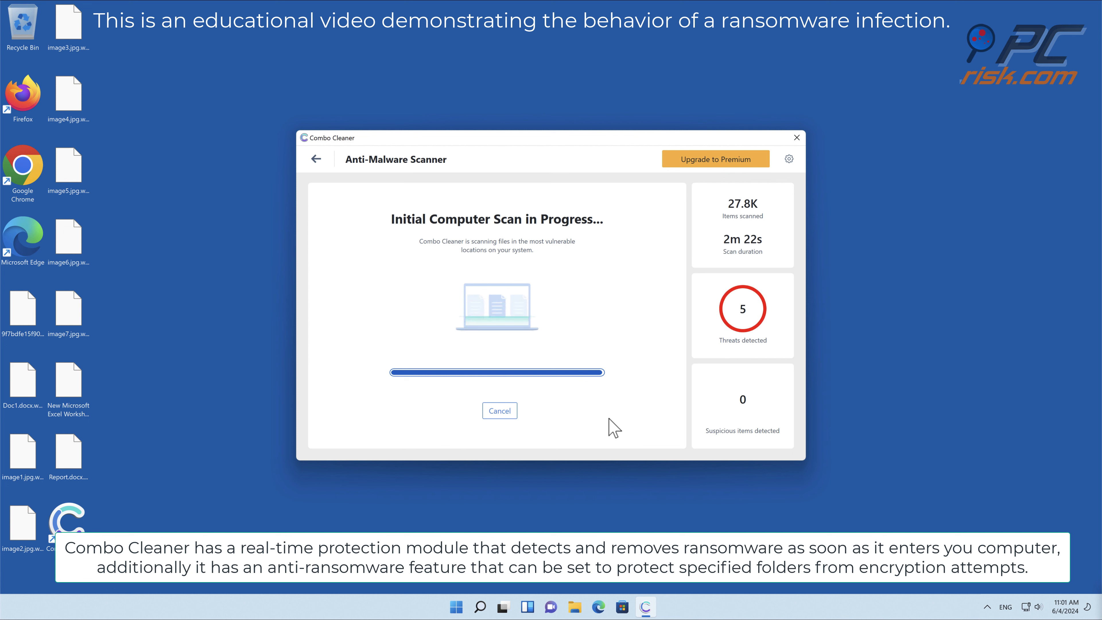
- Upgrade Combo Cleaner to Premium using the activation key
left_click(716, 159)
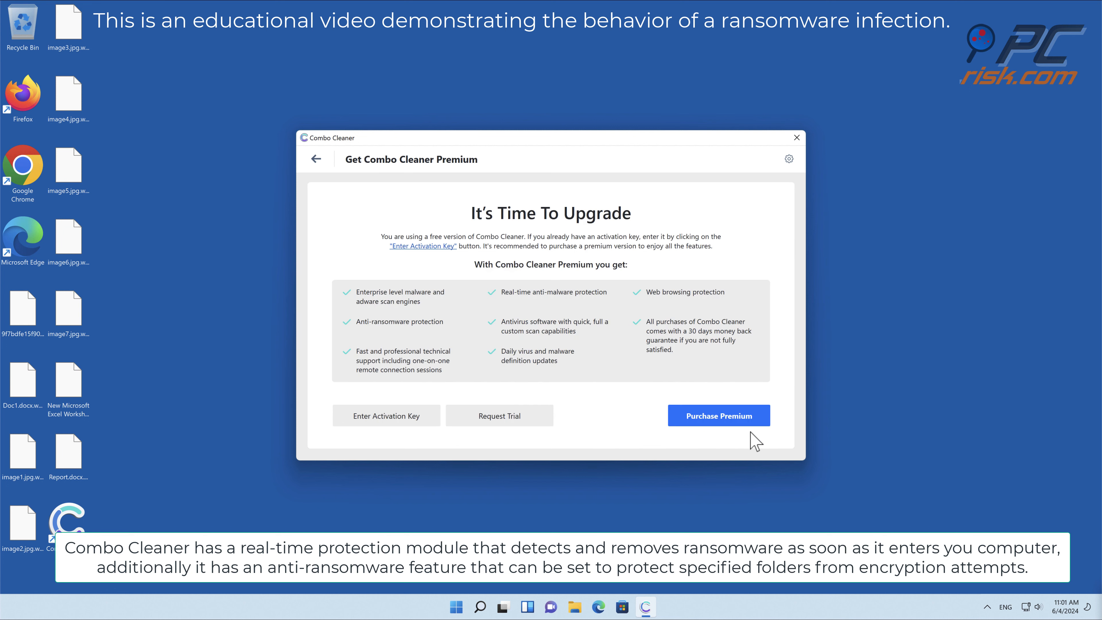
left_click(385, 415)
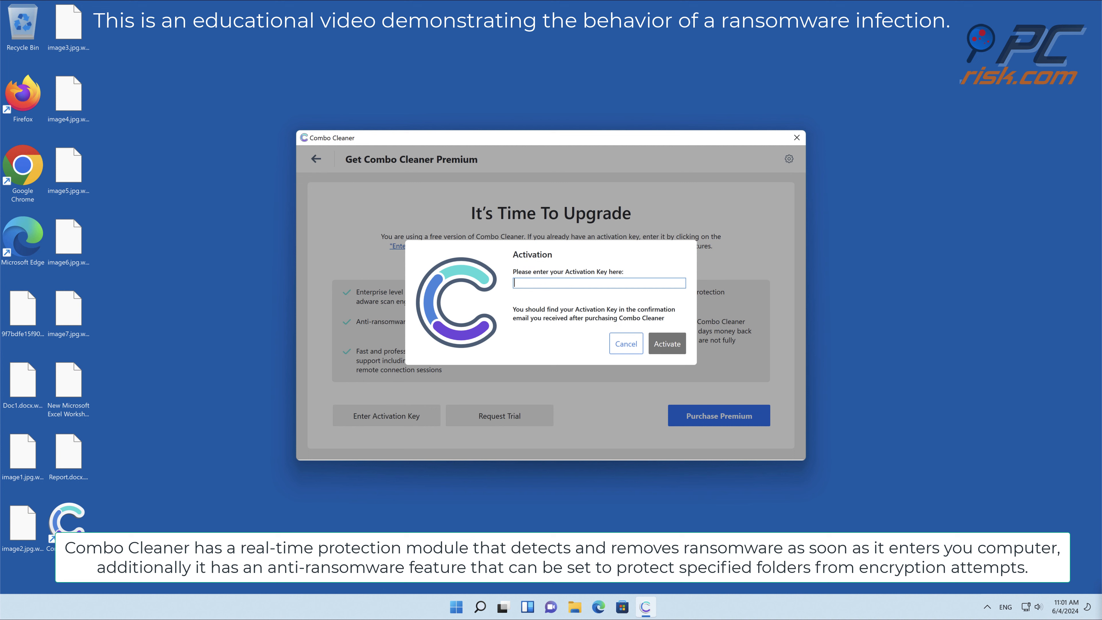
left_click(667, 344)
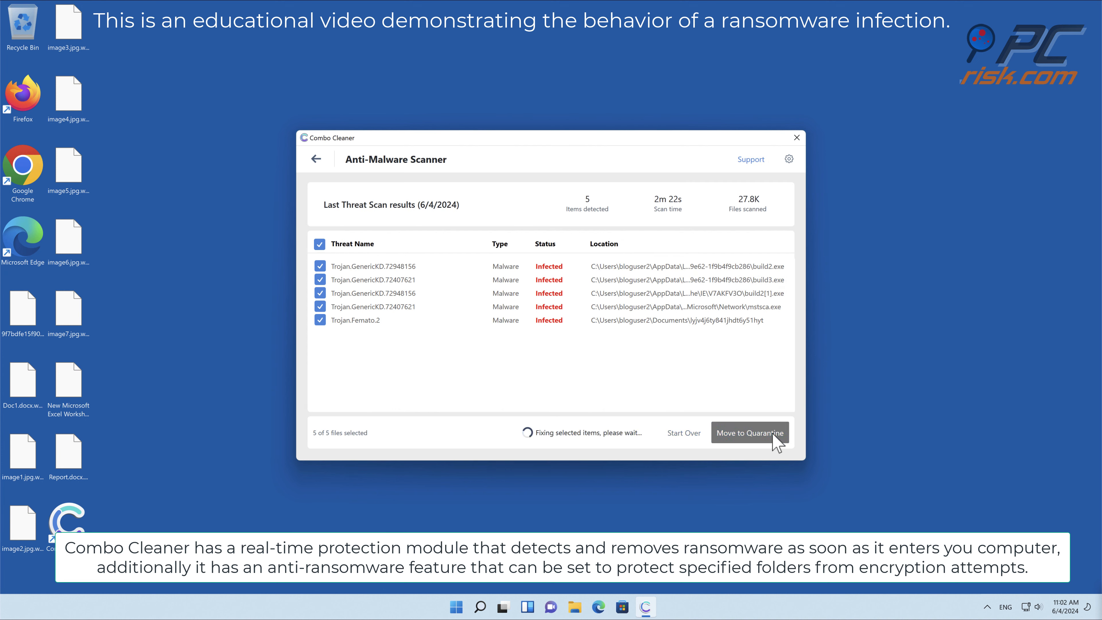
- Move all five detected threats to quarantine and dismiss the scan summary
left_click(749, 432)
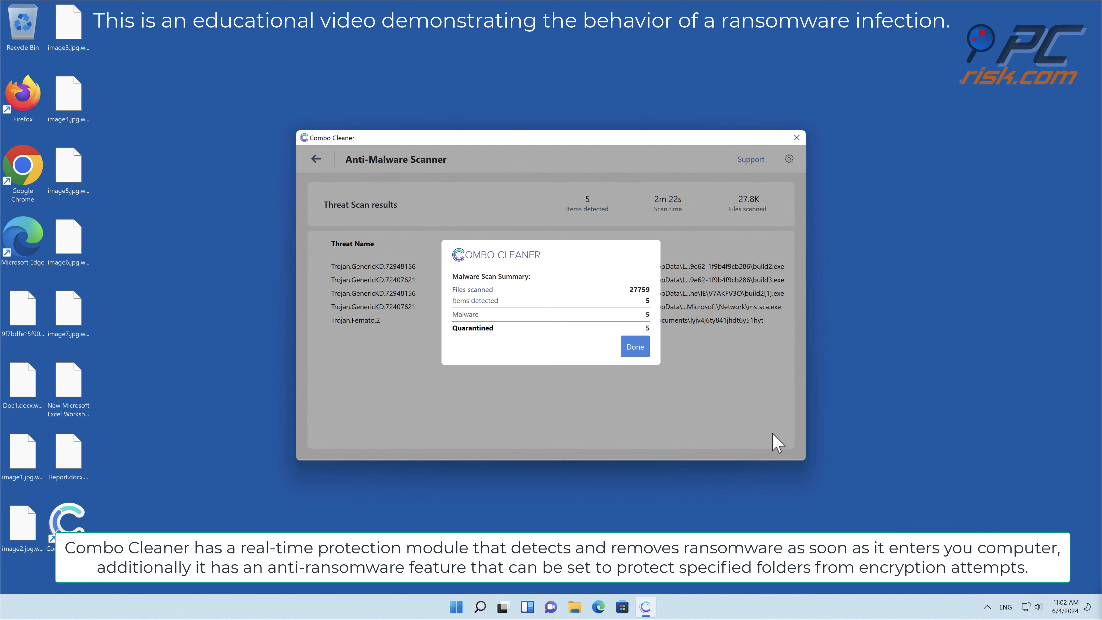
left_click(633, 345)
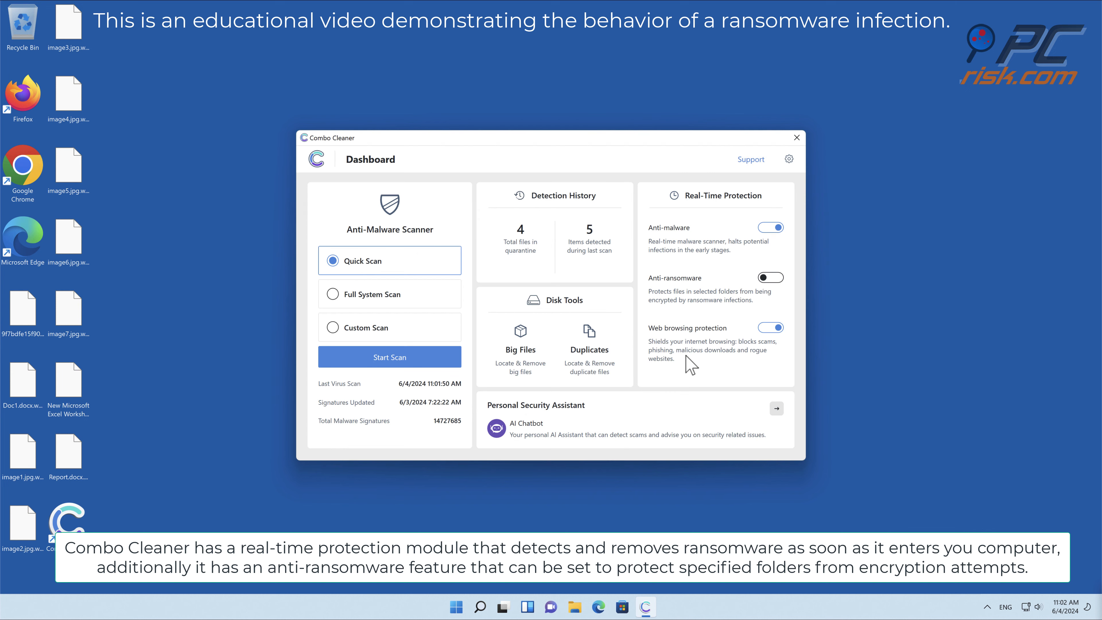
- Add the Desktop as a protected folder under Anti-Ransomware settings and return to the dashboard
left_click(787, 159)
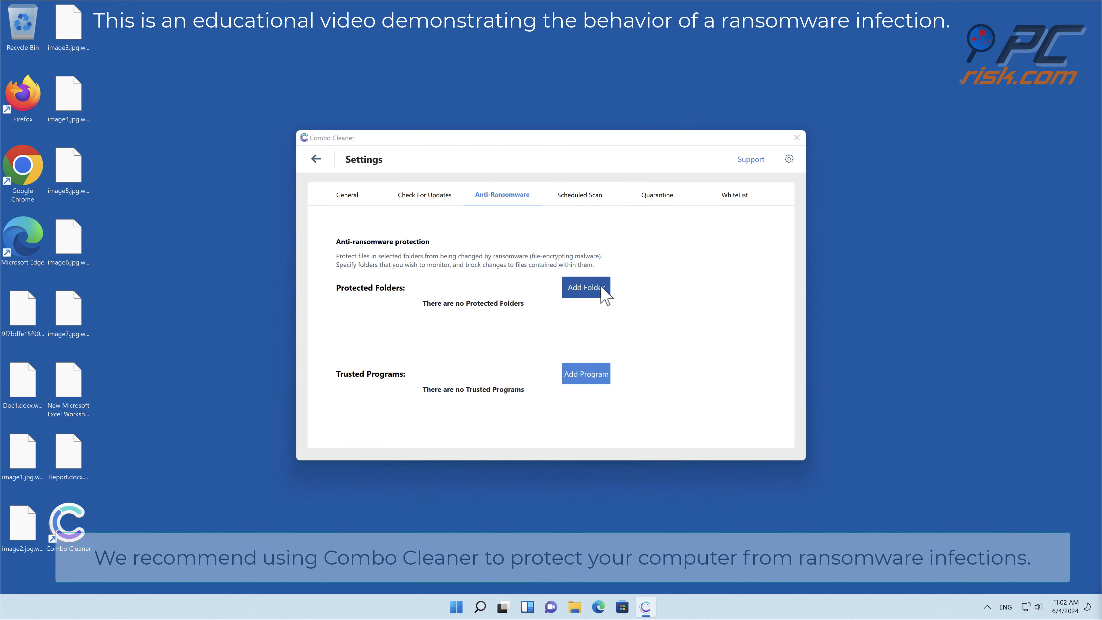
left_click(586, 287)
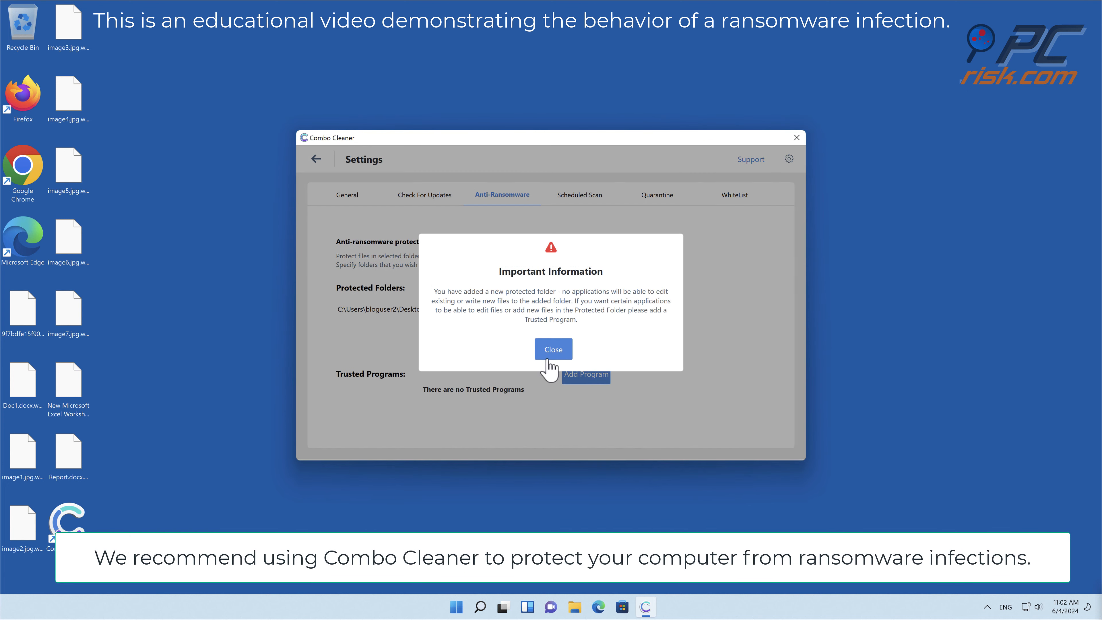
left_click(553, 349)
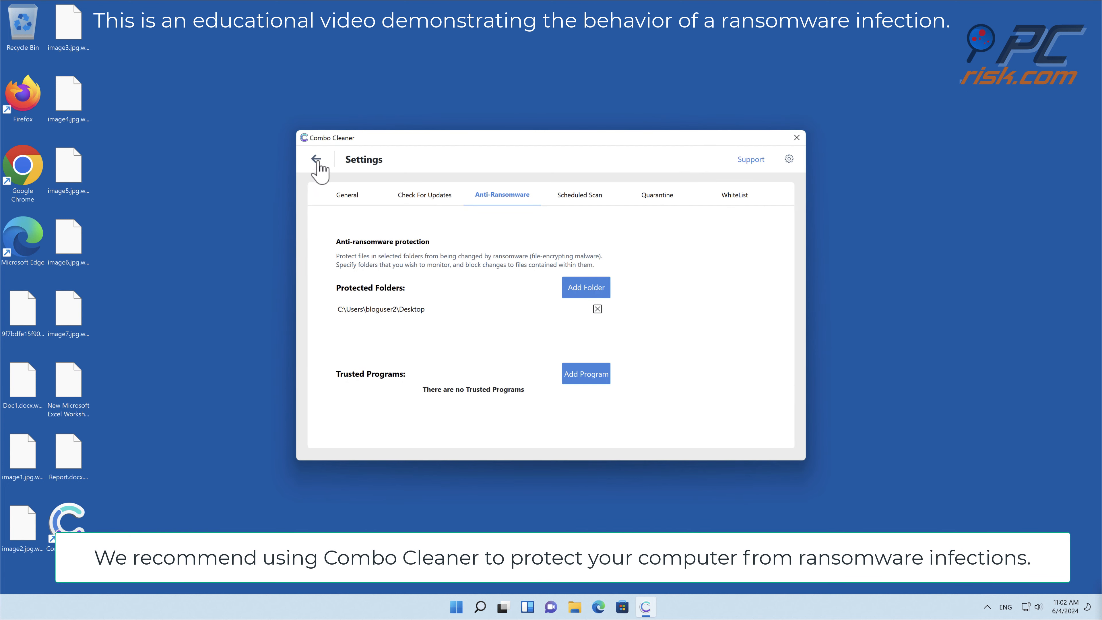
left_click(796, 137)
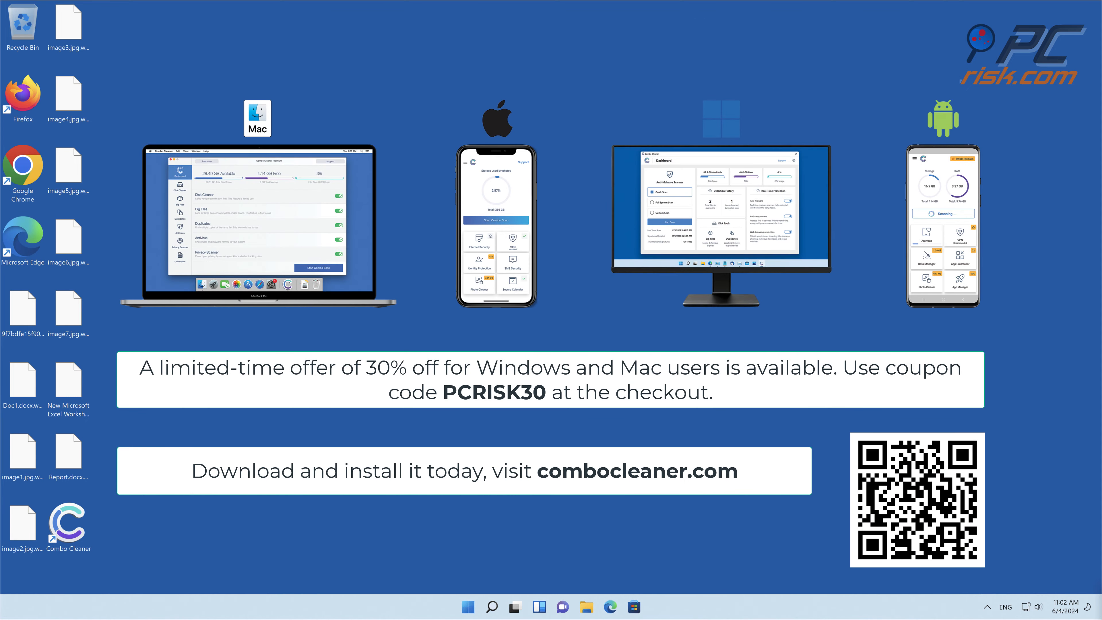
mouse_move(505, 318)
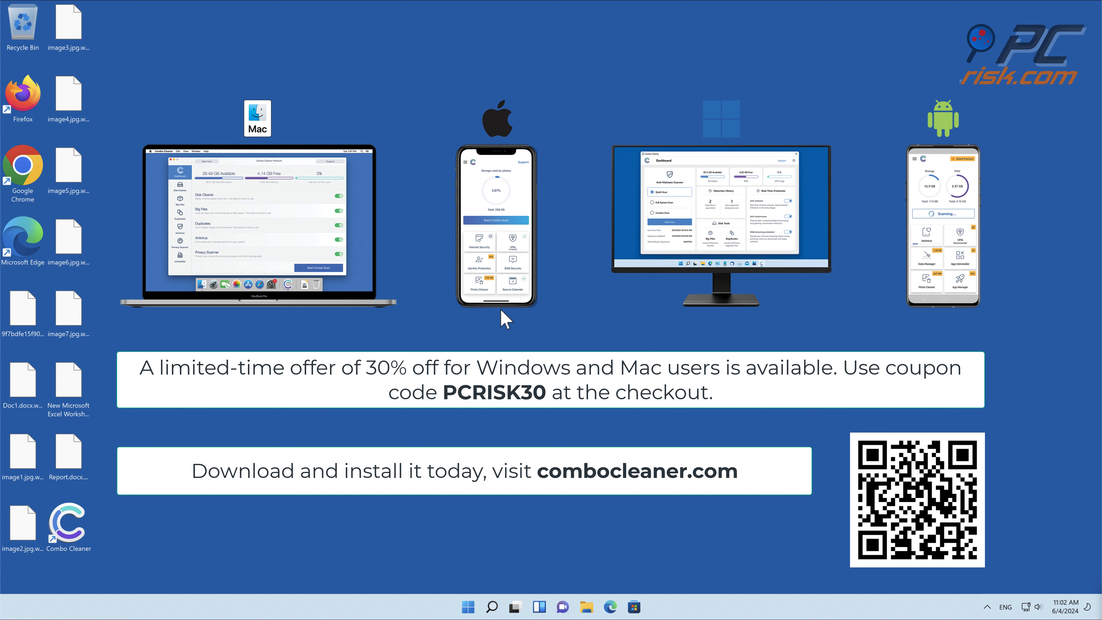